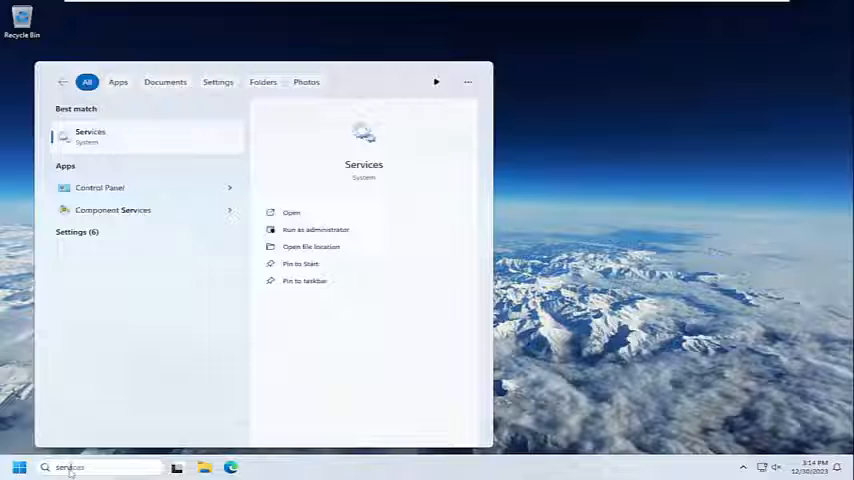
# Search for 'services', open the Services app and scroll to the Windows entries.
pyautogui.write('s')
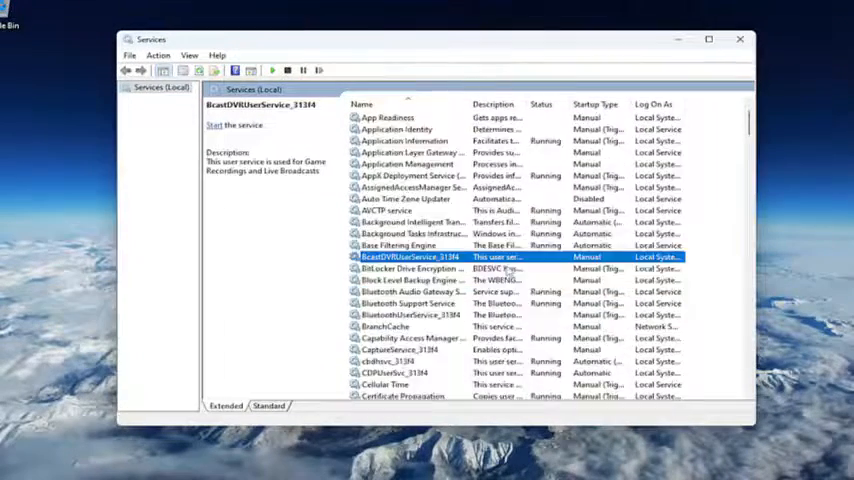
pyautogui.scroll(-3)
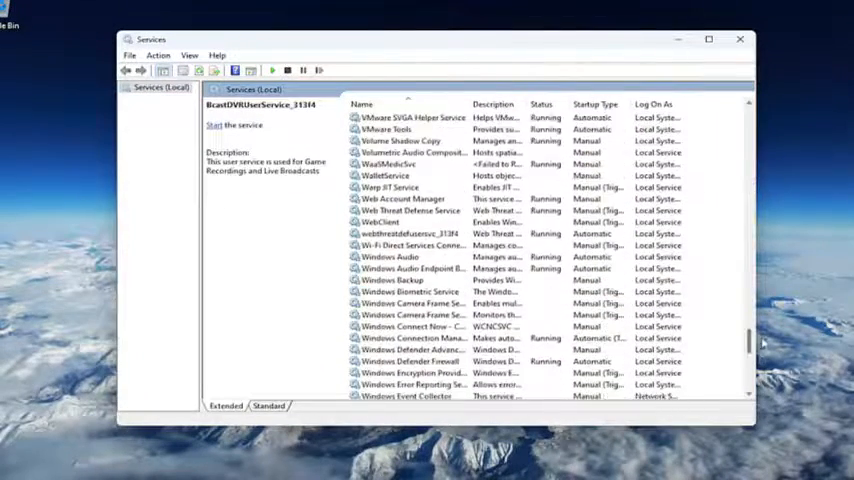
pyautogui.scroll(-3)
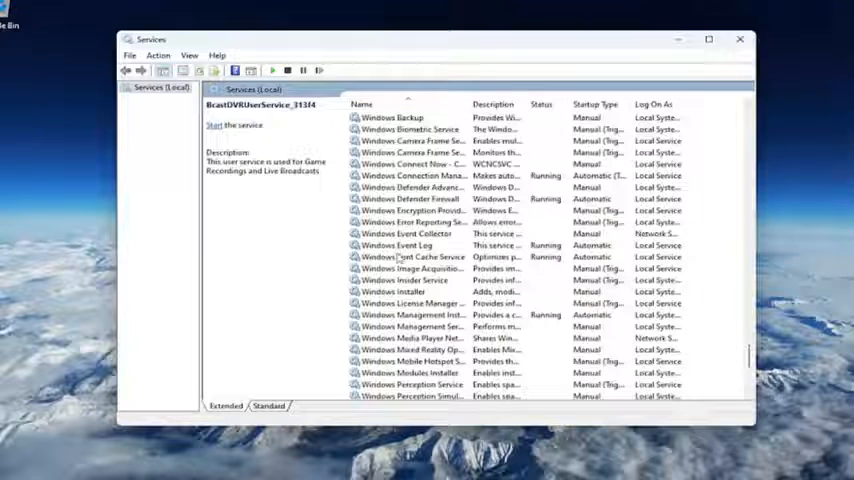
# Stop and restart the Windows Font Cache Service from its properties, leaving it Running.
pyautogui.click(412, 256)
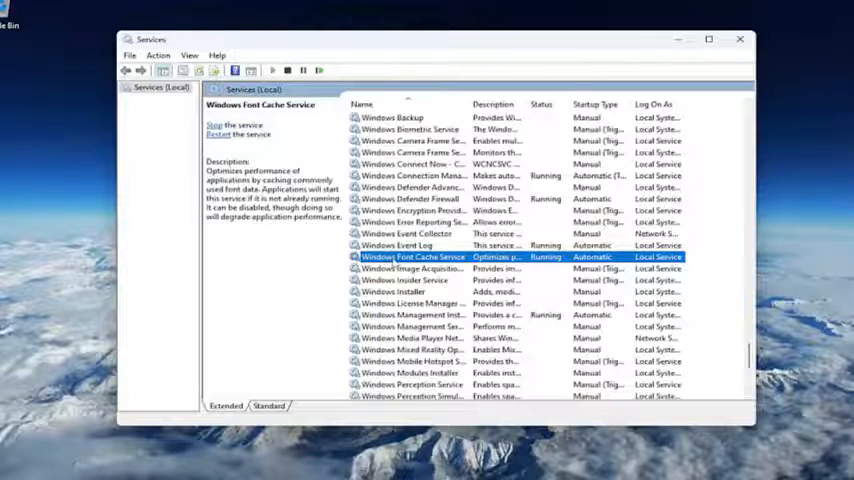
pyautogui.doubleClick(412, 256)
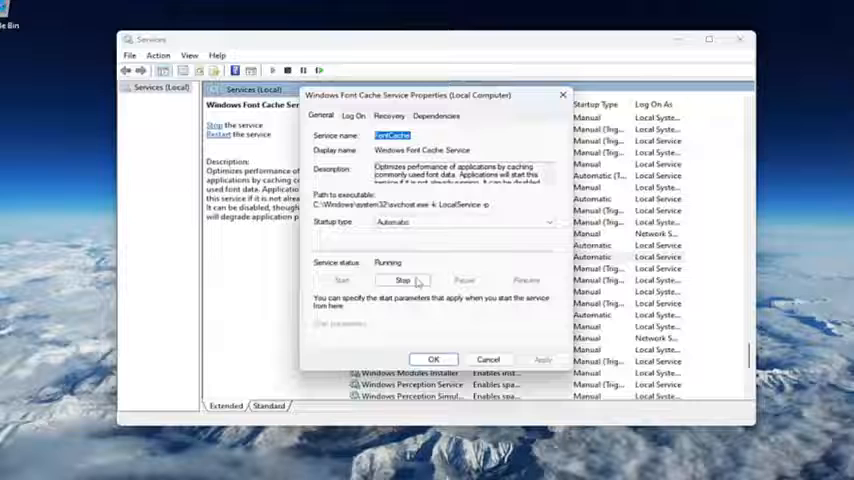
pyautogui.click(402, 280)
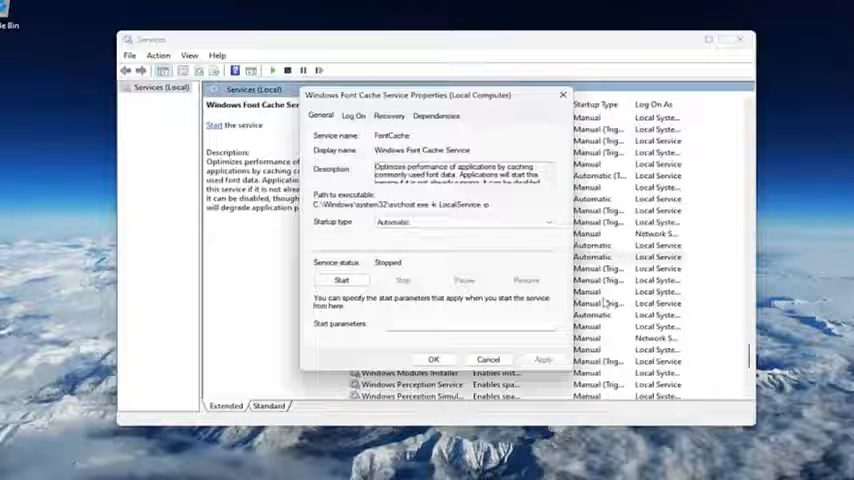
pyautogui.click(342, 280)
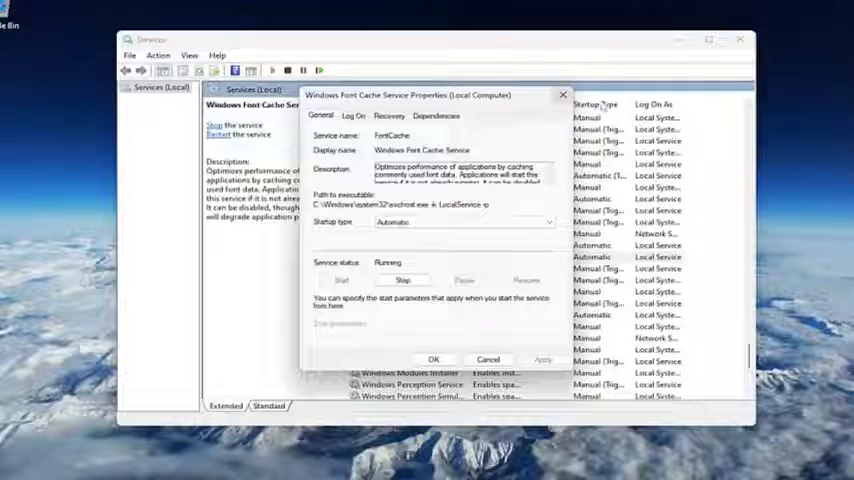
pyautogui.click(488, 360)
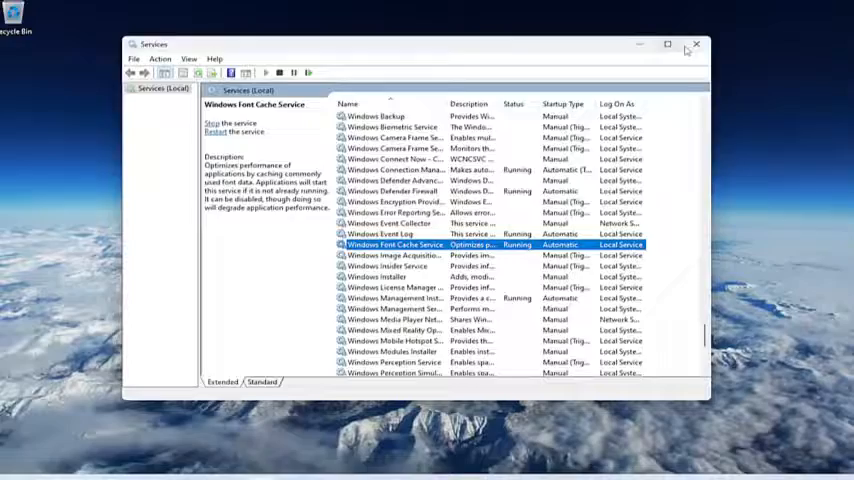
# Open File Explorer, go to This PC and open Local Disk (C:).
pyautogui.click(696, 44)
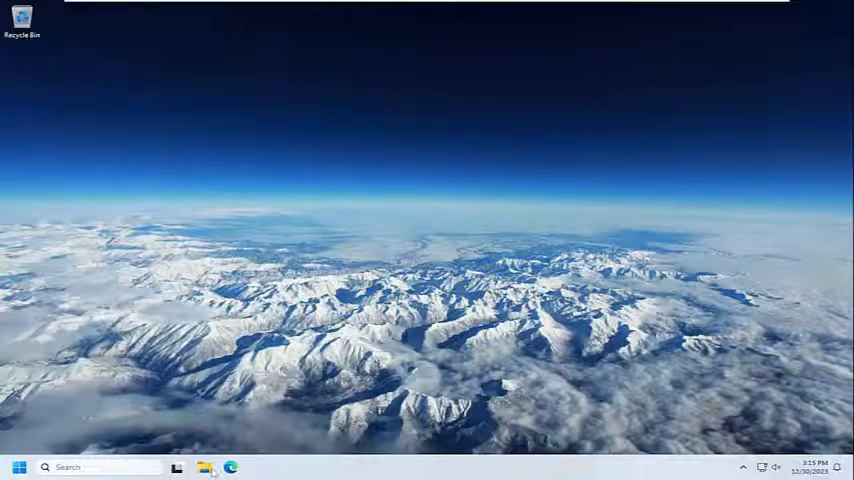
pyautogui.click(204, 468)
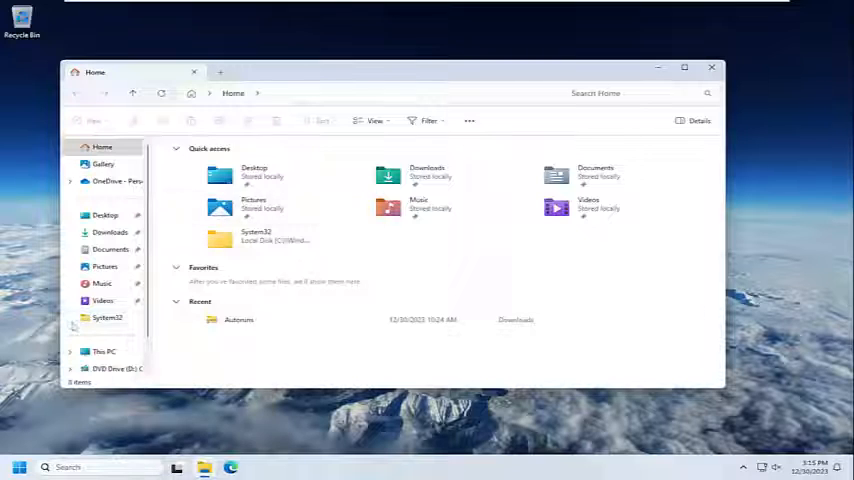
pyautogui.scroll(-3)
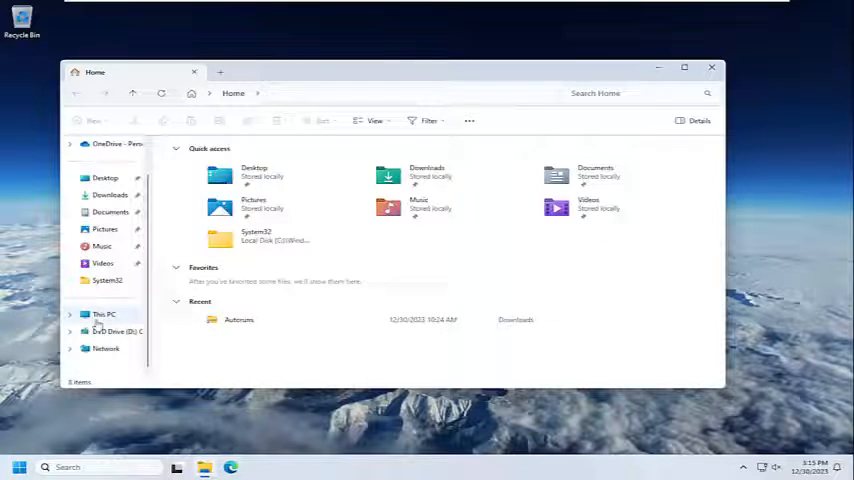
pyautogui.click(104, 314)
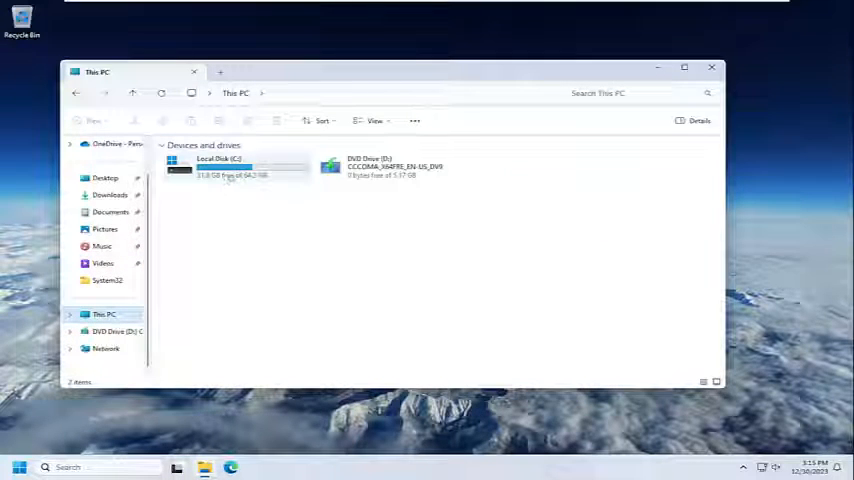
pyautogui.moveTo(184, 168)
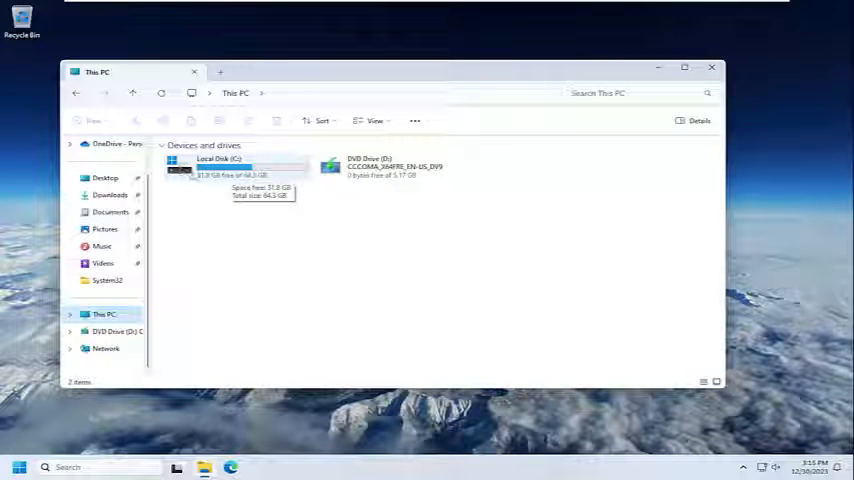
pyautogui.doubleClick(216, 166)
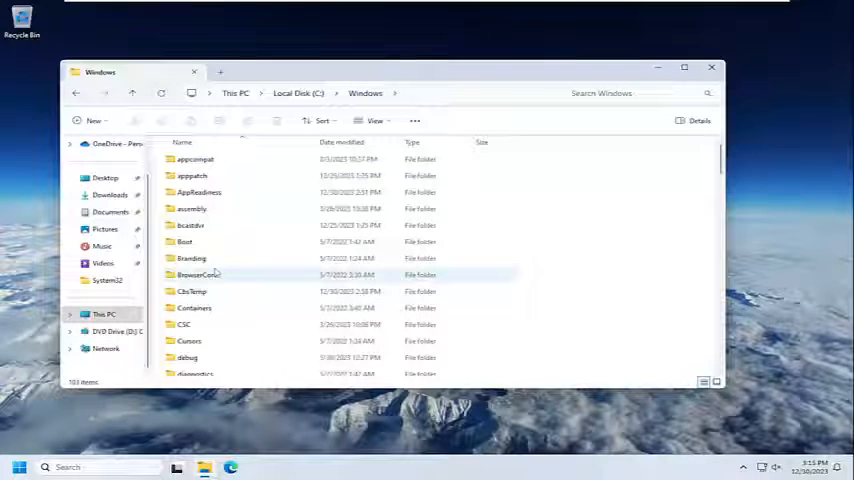
# Navigate through Windows > ServiceProfiles into the LocalService folder.
pyautogui.scroll(-3)
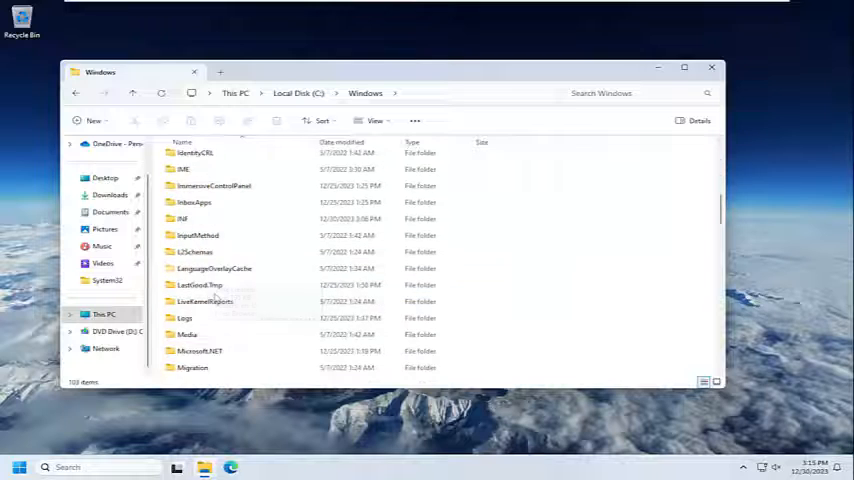
pyautogui.scroll(-3)
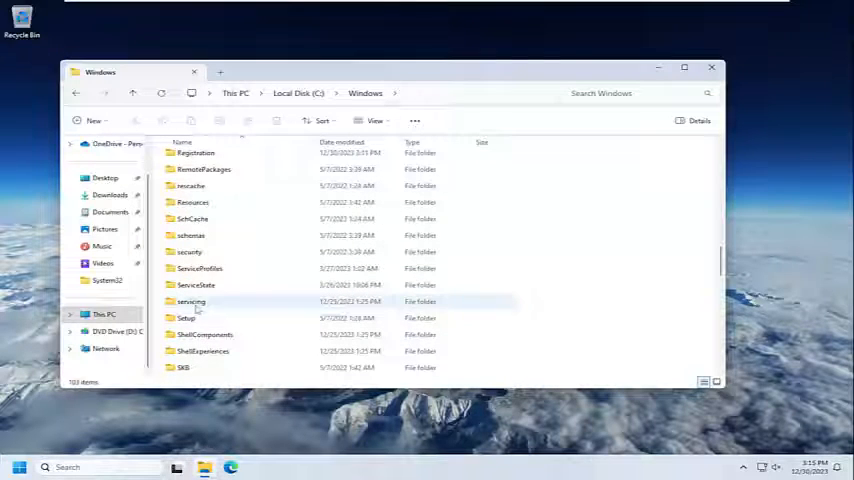
pyautogui.doubleClick(200, 268)
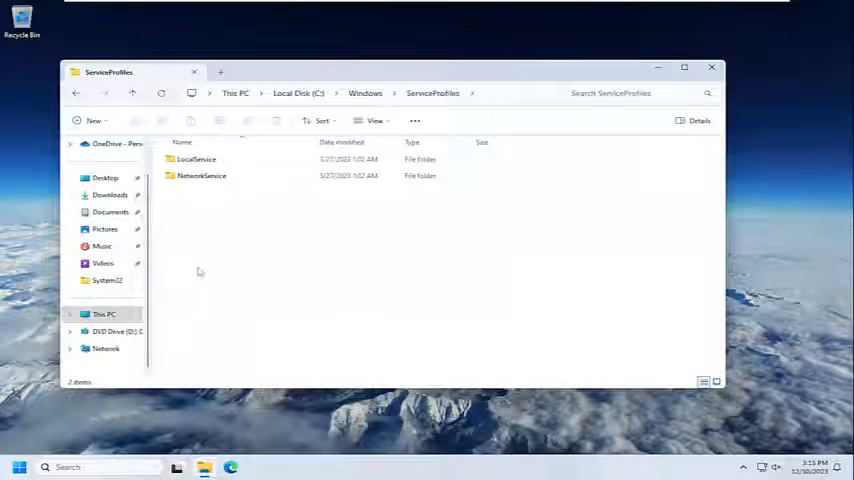
pyautogui.doubleClick(196, 160)
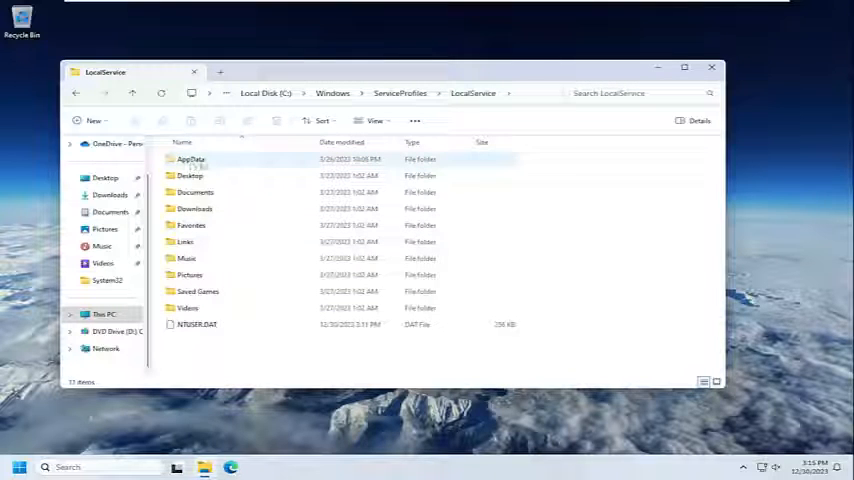
pyautogui.moveTo(190, 160)
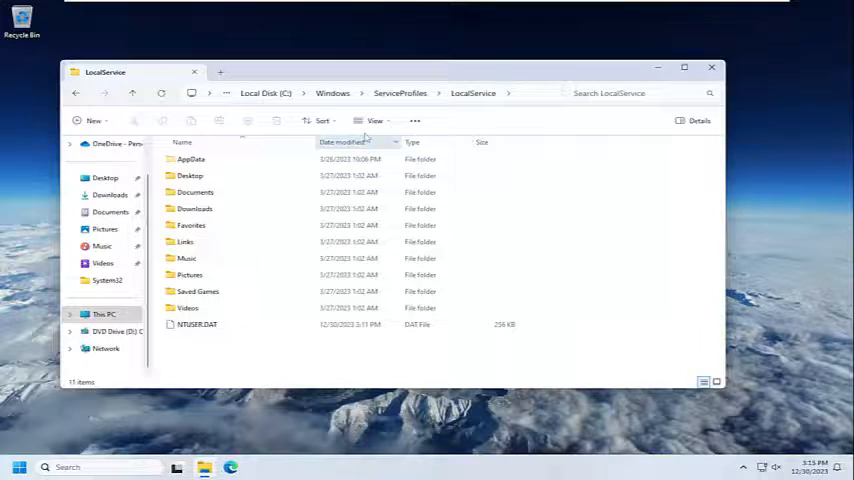
# Enable 'Show hidden files, folders, and drives' so AppData appears, then select it.
pyautogui.click(416, 120)
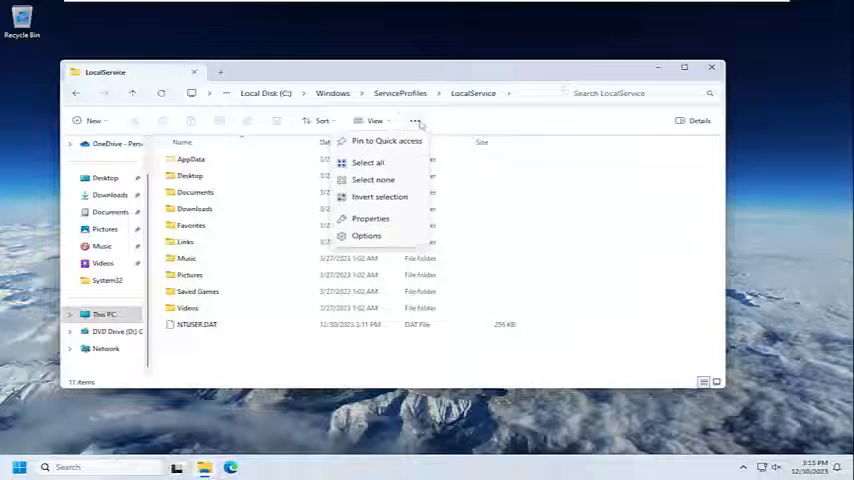
pyautogui.click(366, 236)
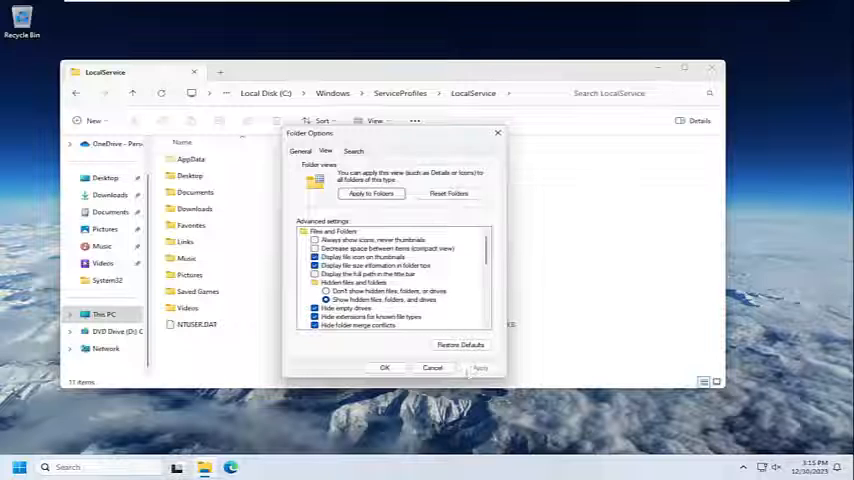
pyautogui.click(384, 368)
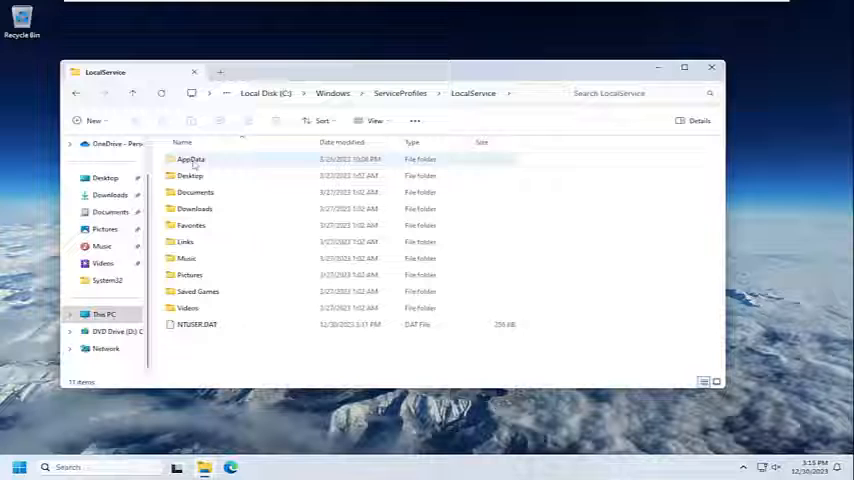
pyautogui.click(192, 160)
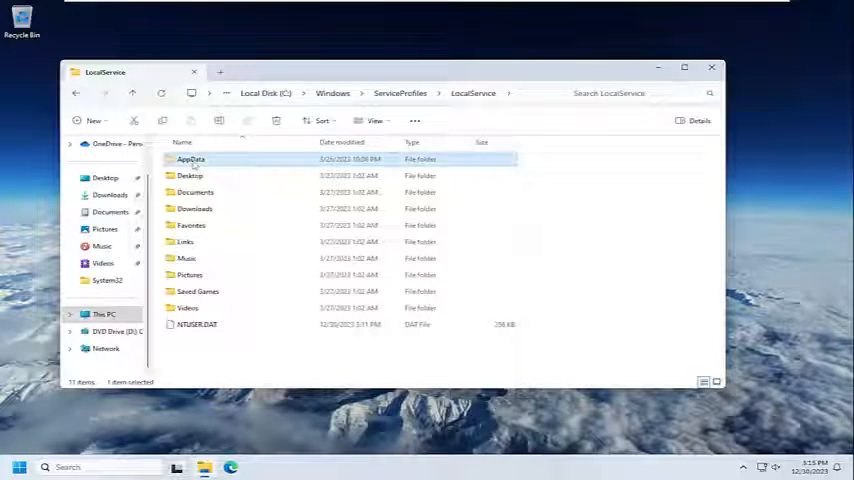
# Go into AppData\Local\FontCache, delete all its items and close the Explorer window.
pyautogui.doubleClick(192, 160)
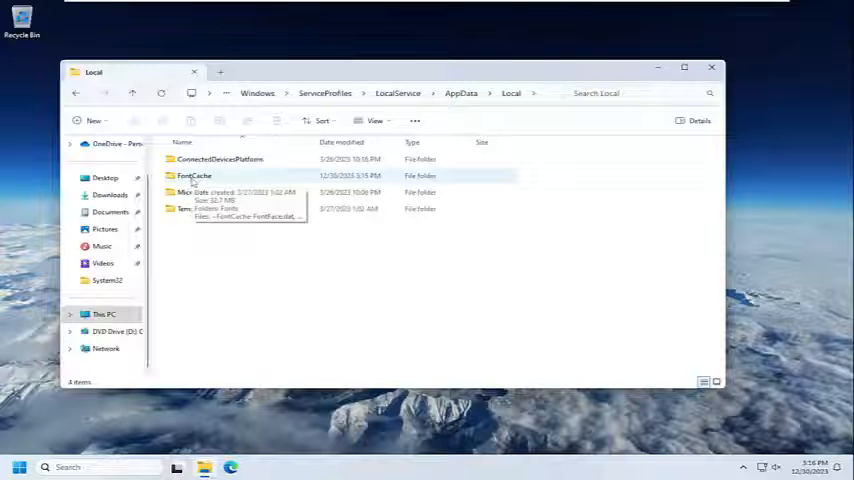
pyautogui.doubleClick(192, 176)
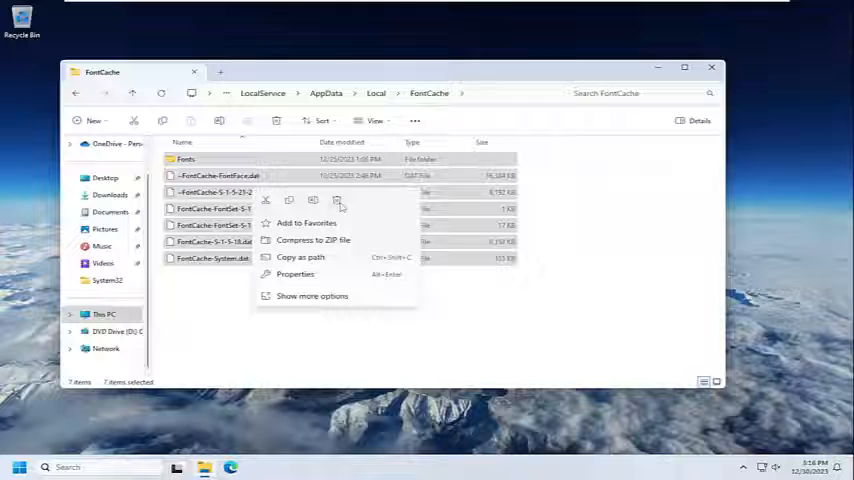
pyautogui.moveTo(338, 200)
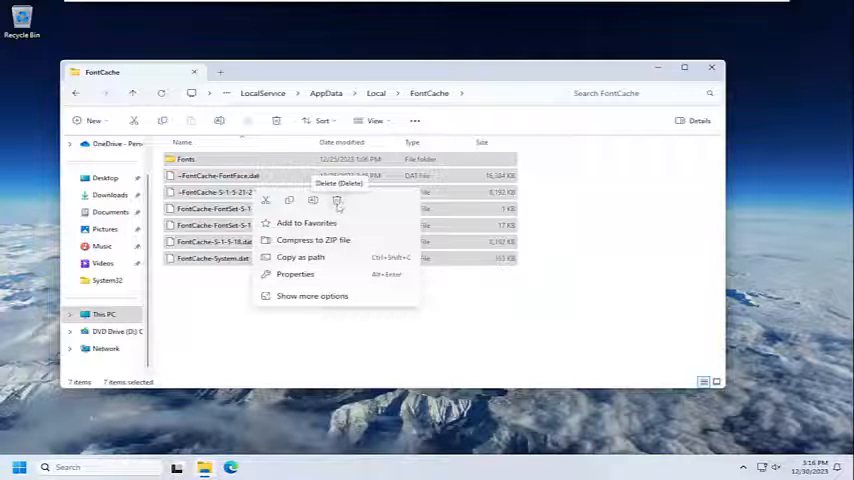
pyautogui.click(338, 182)
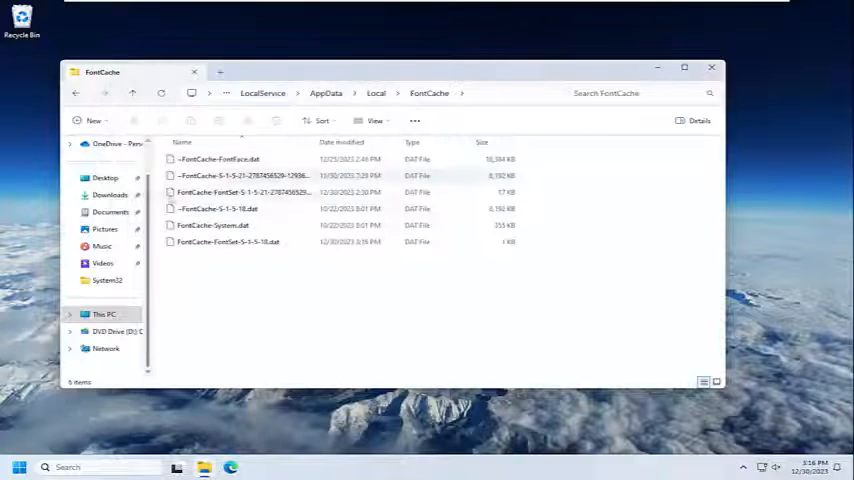
pyautogui.click(712, 68)
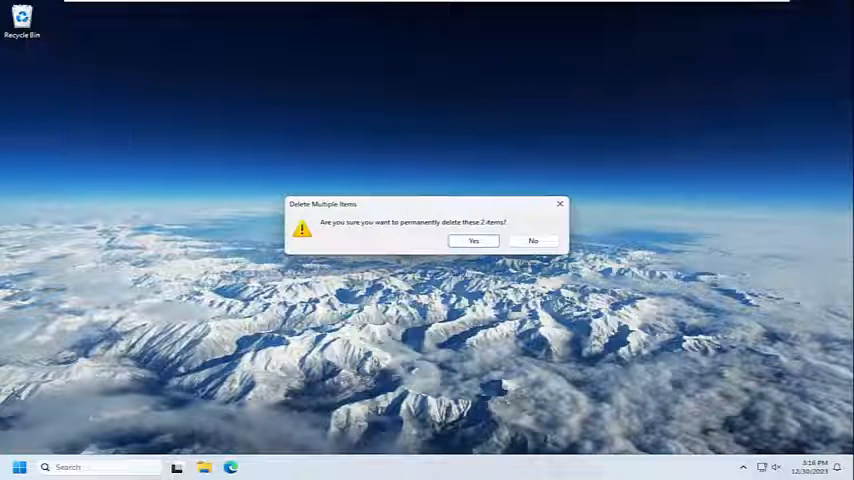
# Confirm permanent deletion of the FontCache items, then dismiss the Start right-click menu.
pyautogui.click(472, 240)
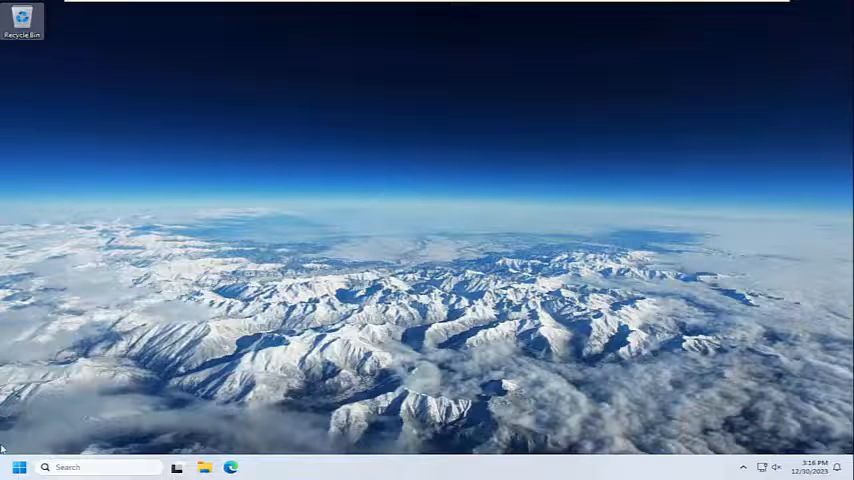
pyautogui.rightClick(18, 468)
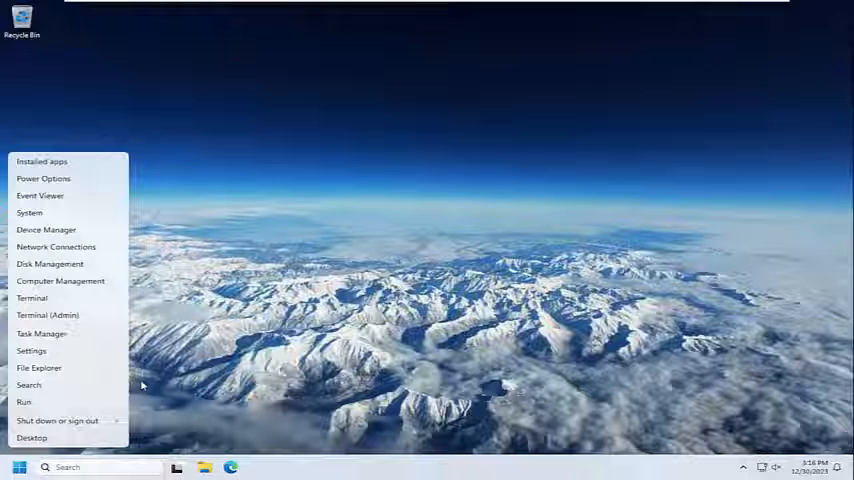
pyautogui.click(58, 420)
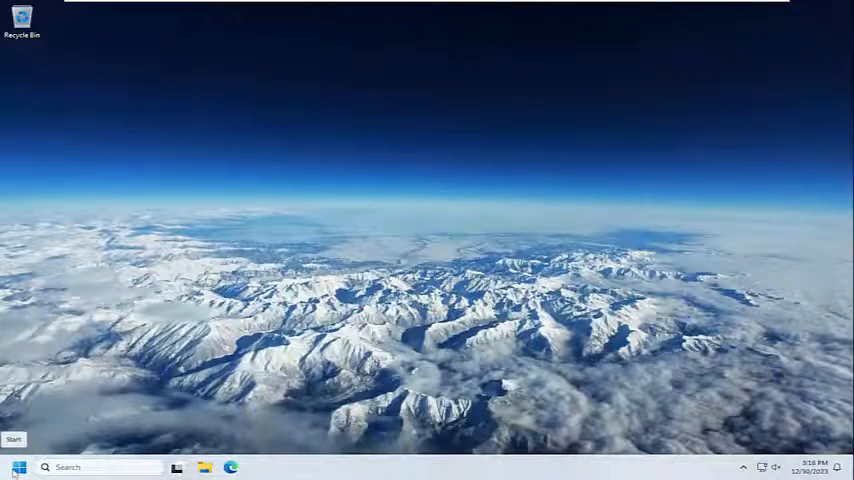
# Search 'cmd' and run Command Prompt as administrator, approving the UAC prompt.
pyautogui.write('cmd')
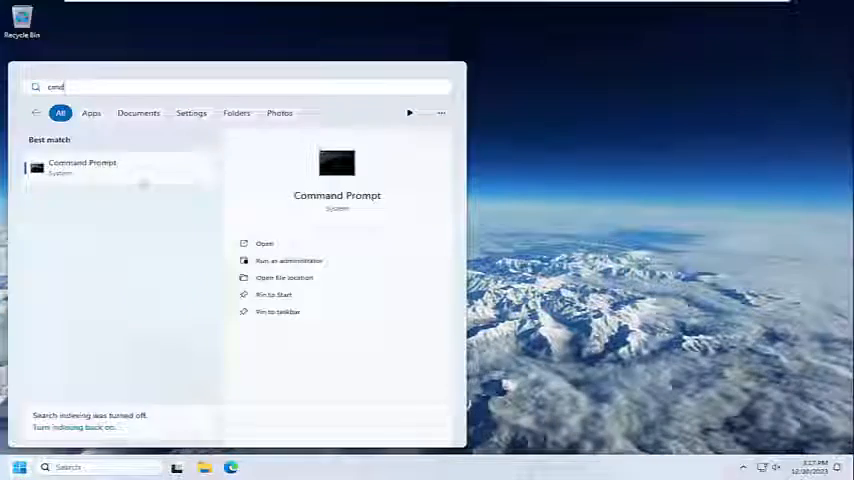
pyautogui.click(288, 260)
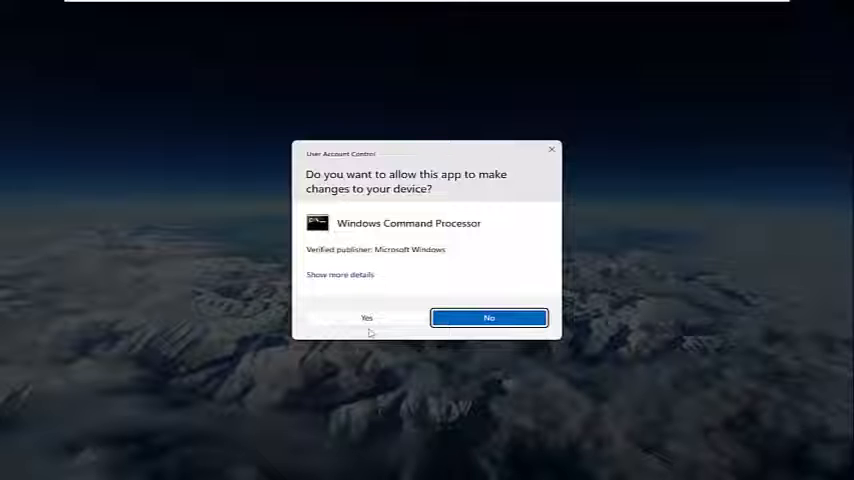
pyautogui.click(366, 316)
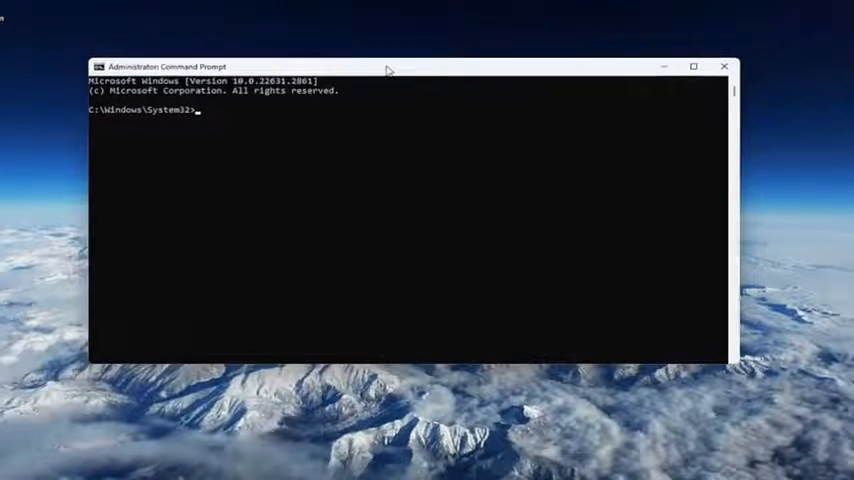
# Run sfc /scannow and let verification complete with no integrity violations.
pyautogui.moveTo(388, 66); pyautogui.dragTo(400, 56)
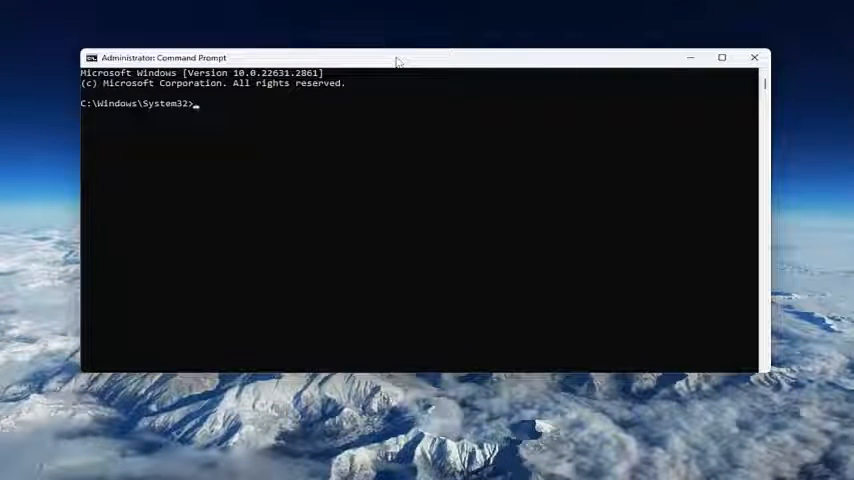
pyautogui.write('sfc')
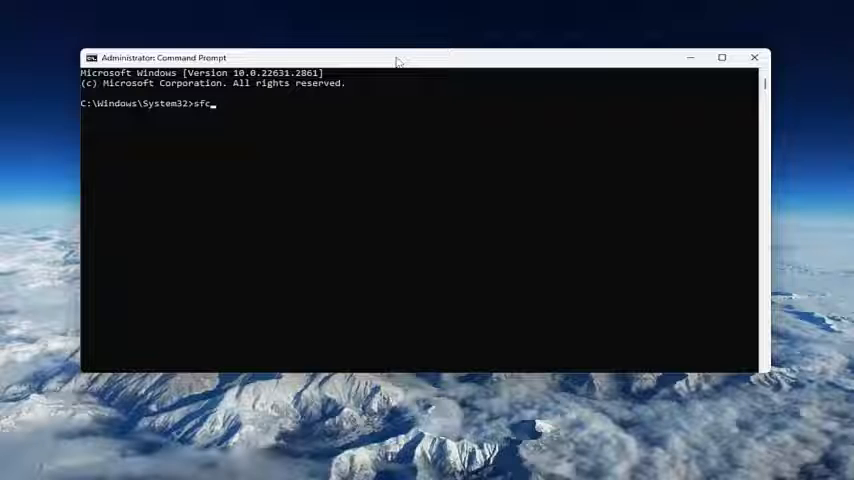
pyautogui.write('/scann')
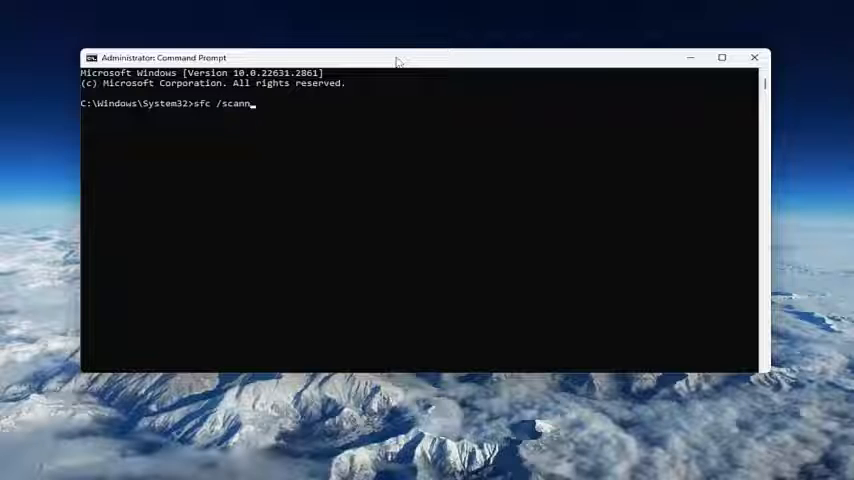
pyautogui.write('ow')
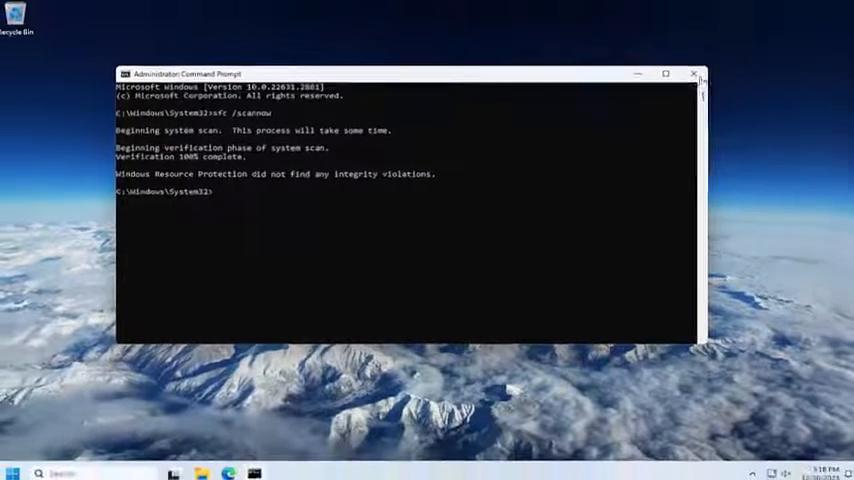
# Close the admin Command Prompt and bring up the Start menu's shutdown and restart options.
pyautogui.click(694, 74)
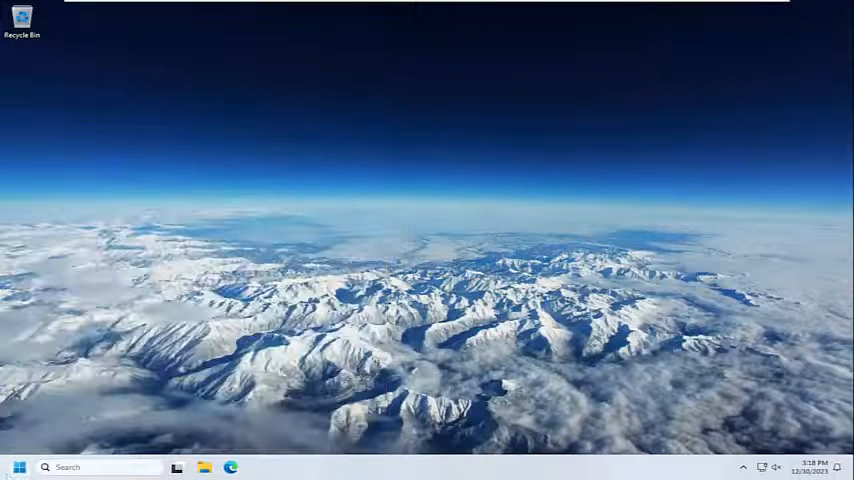
pyautogui.rightClick(18, 468)
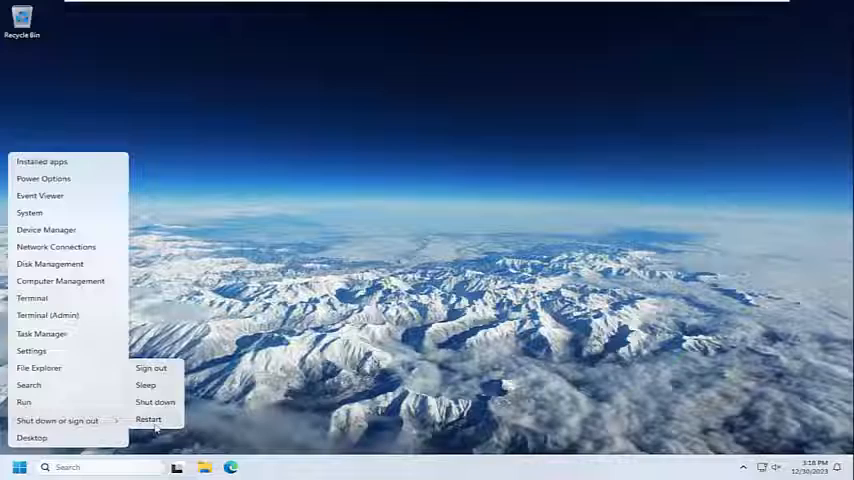